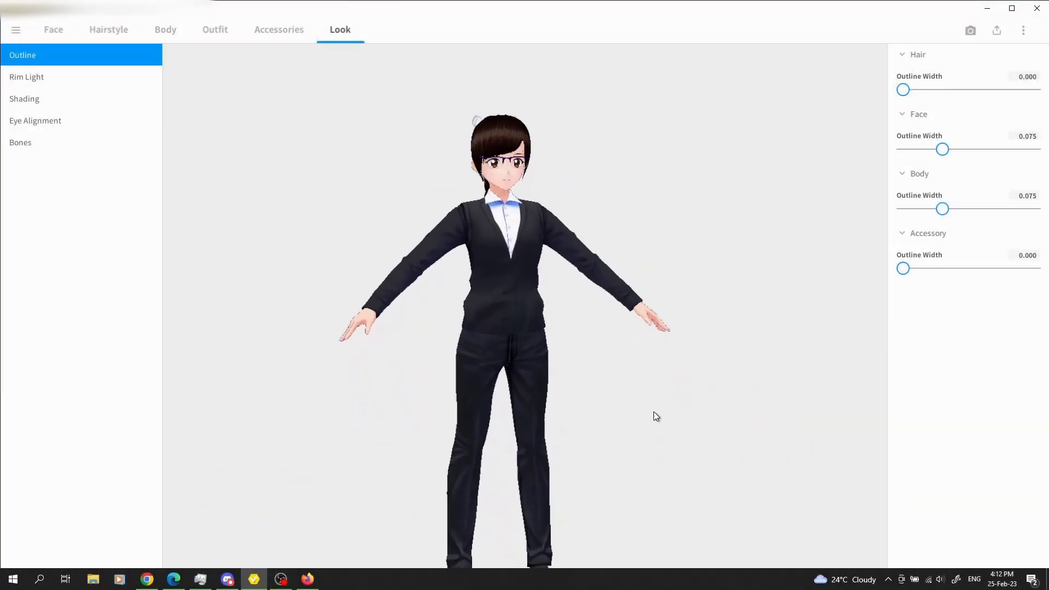
Step: Apply a face preset and a new eye-shape preset, then adjust the eye sliders
click(52, 29)
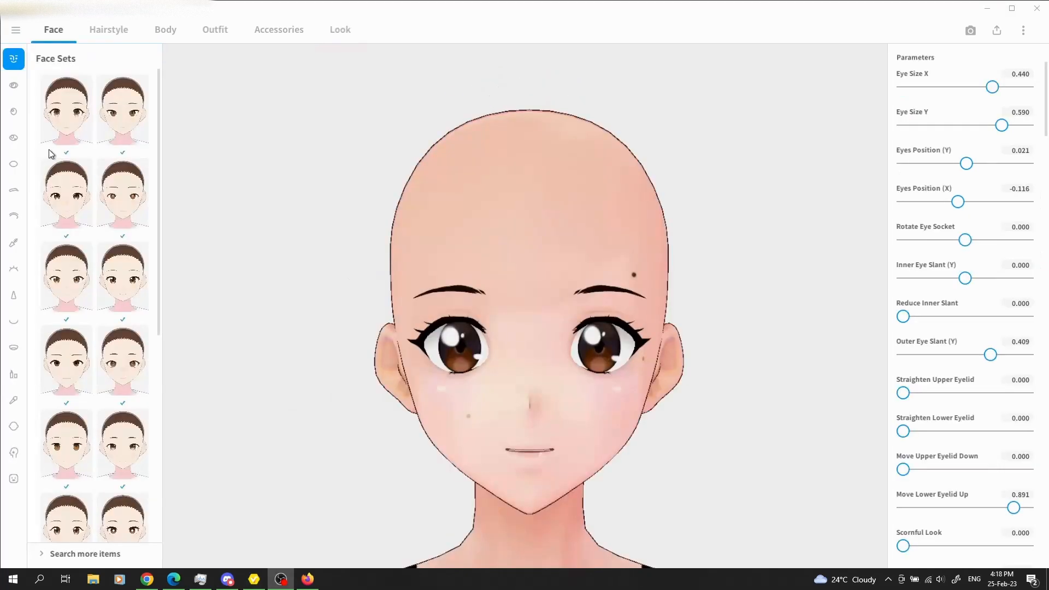
click(66, 276)
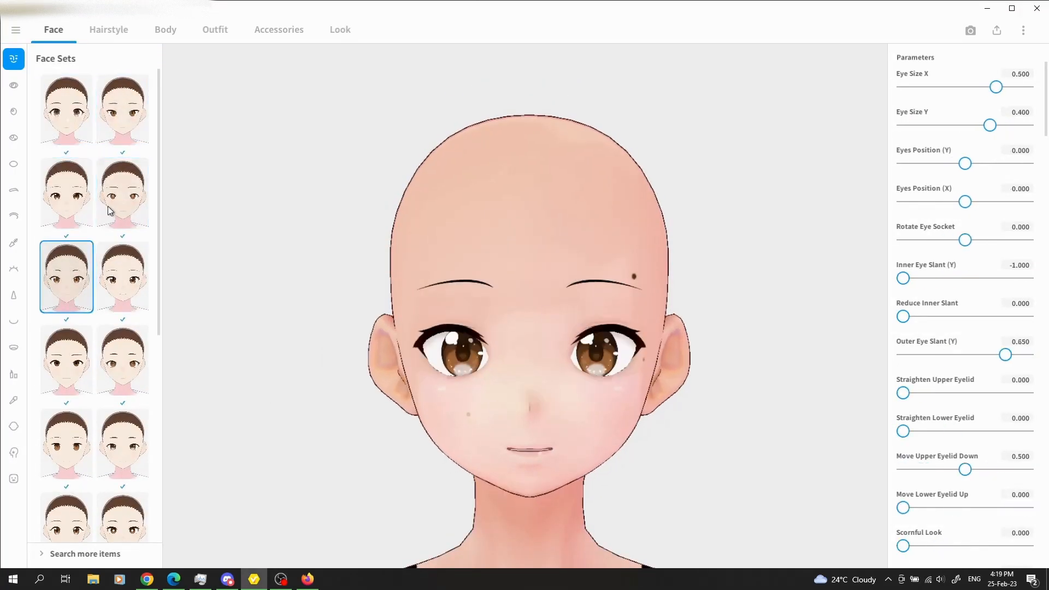
click(13, 85)
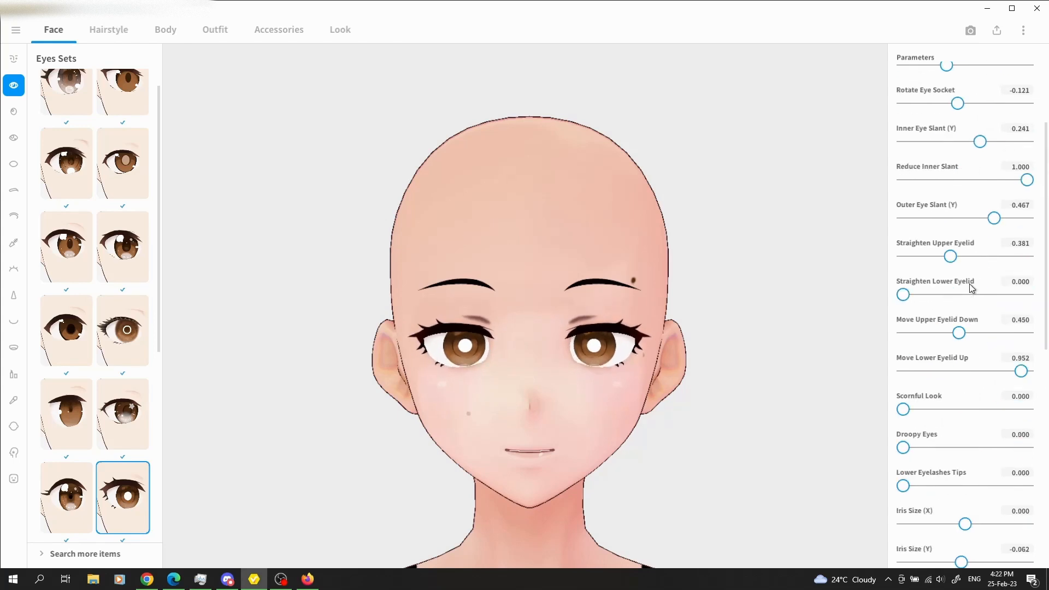
scroll(down, 3)
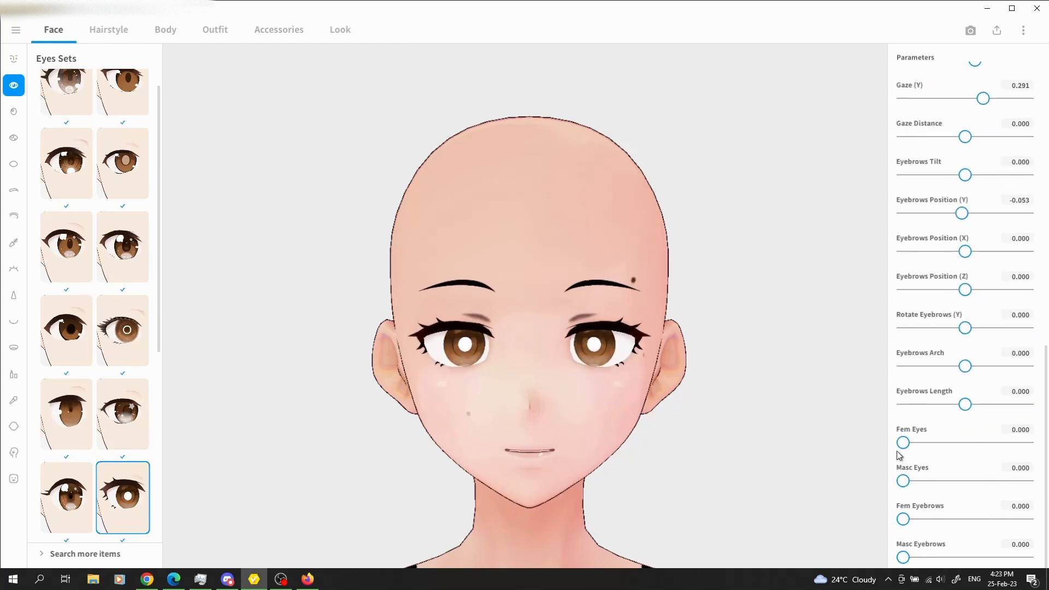
click(13, 112)
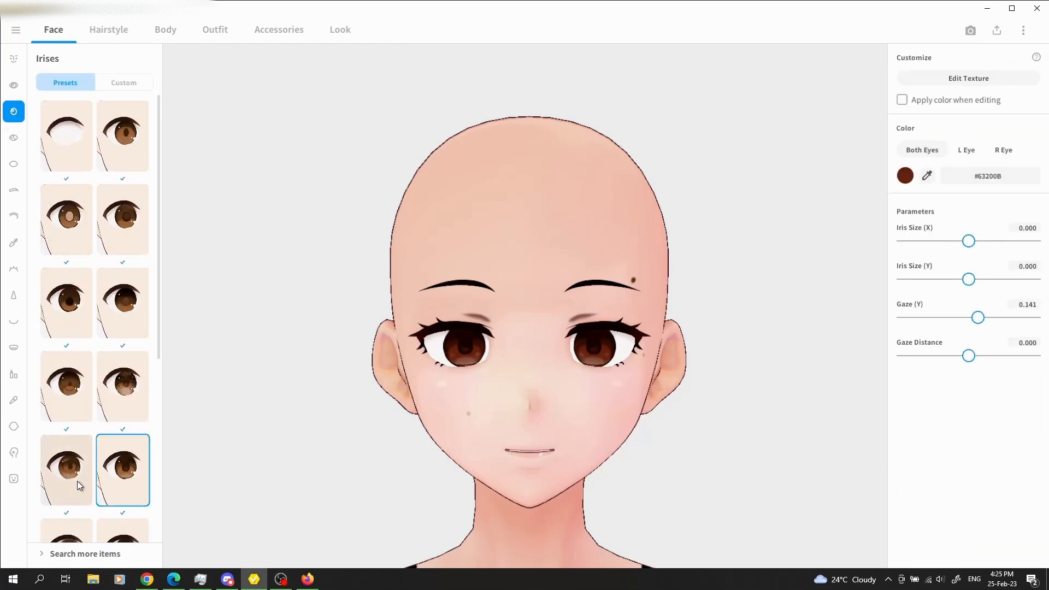
Step: Choose brown irises and an eye-highlight preset, then swap to another eye shape
click(13, 138)
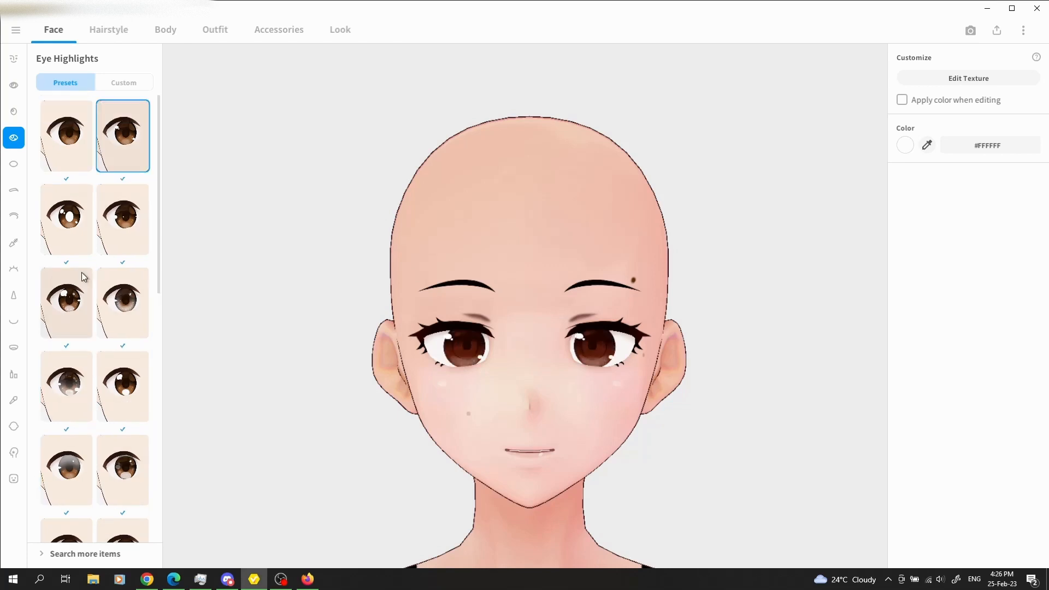
click(13, 215)
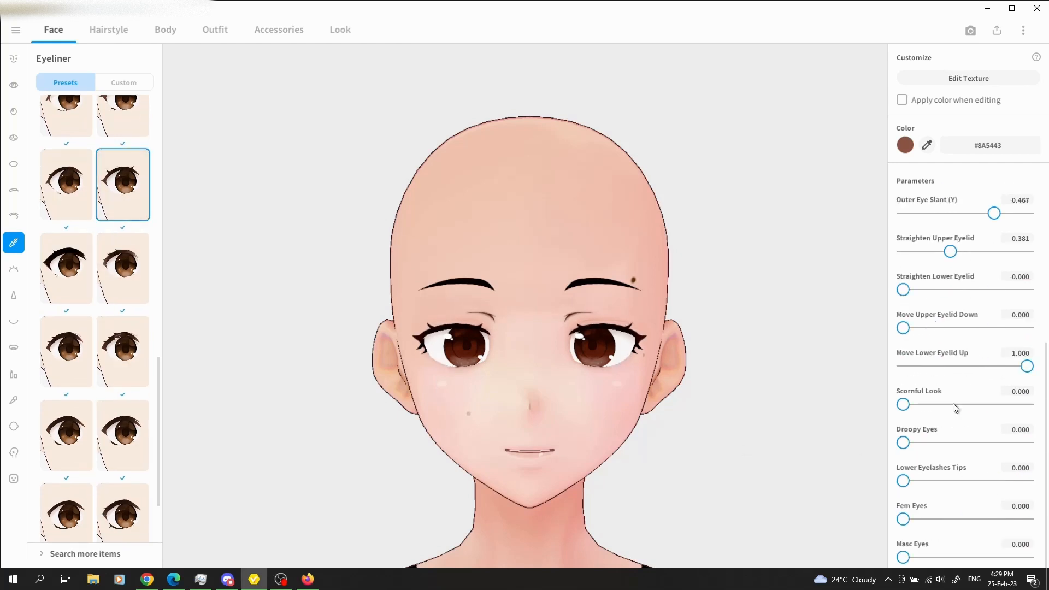
click(122, 476)
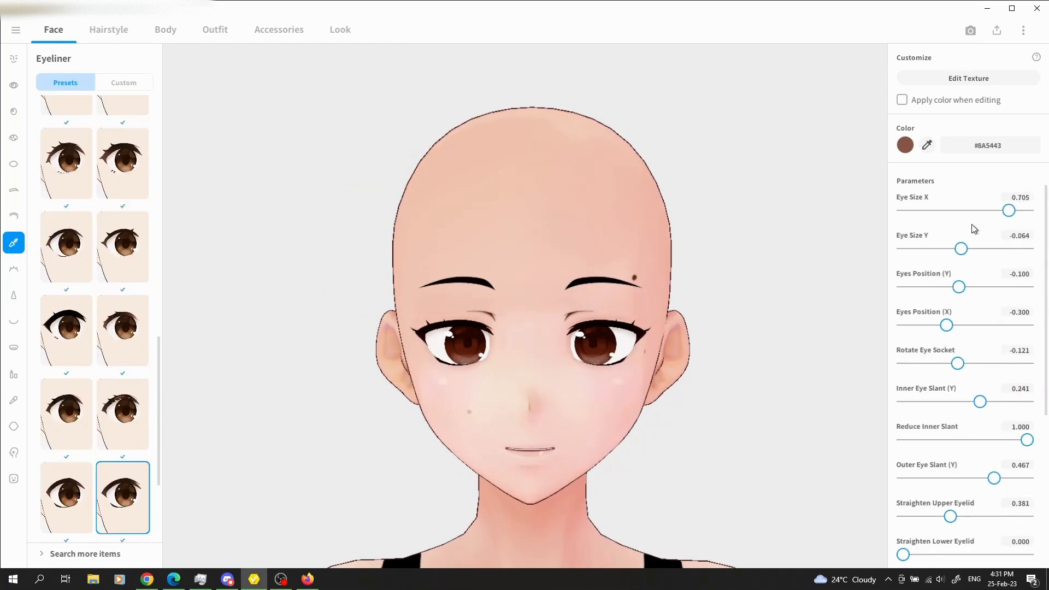
click(14, 85)
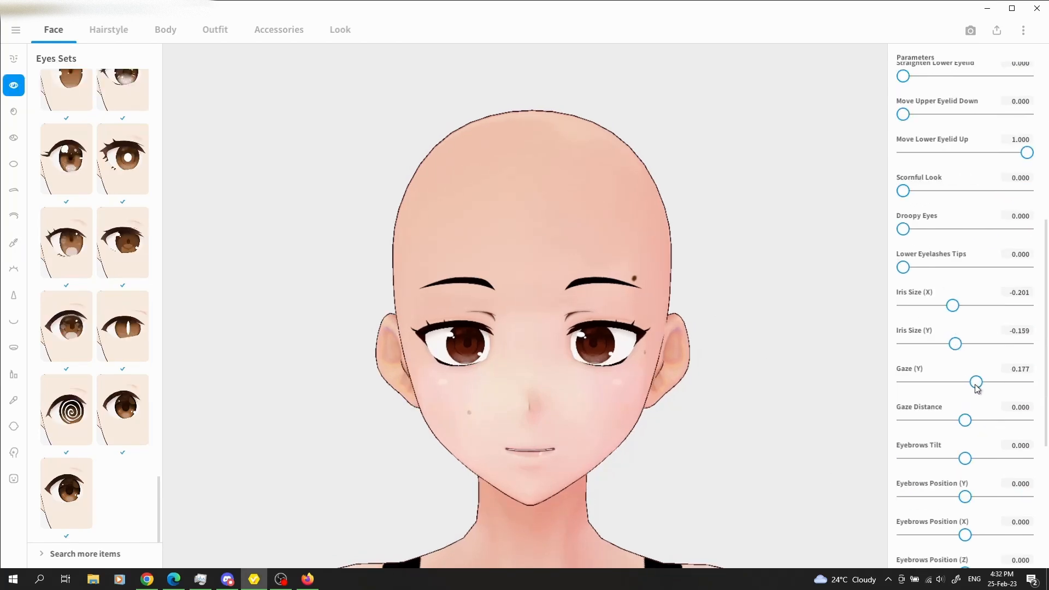
click(122, 158)
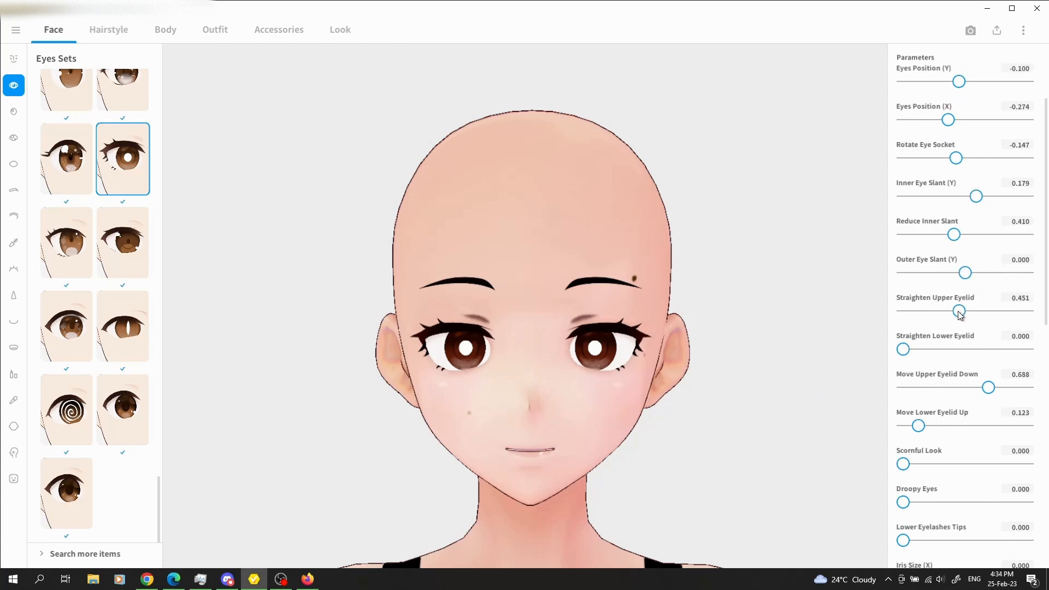
Step: Apply a bolder eyeliner and a lips preset, then bring up the skin colour swatch
click(13, 112)
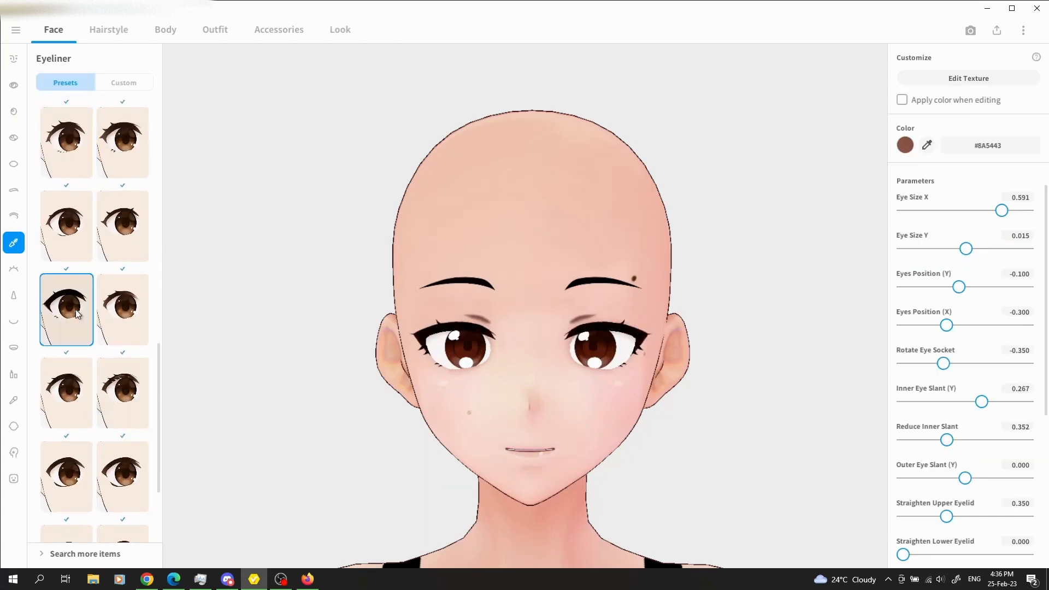
click(13, 321)
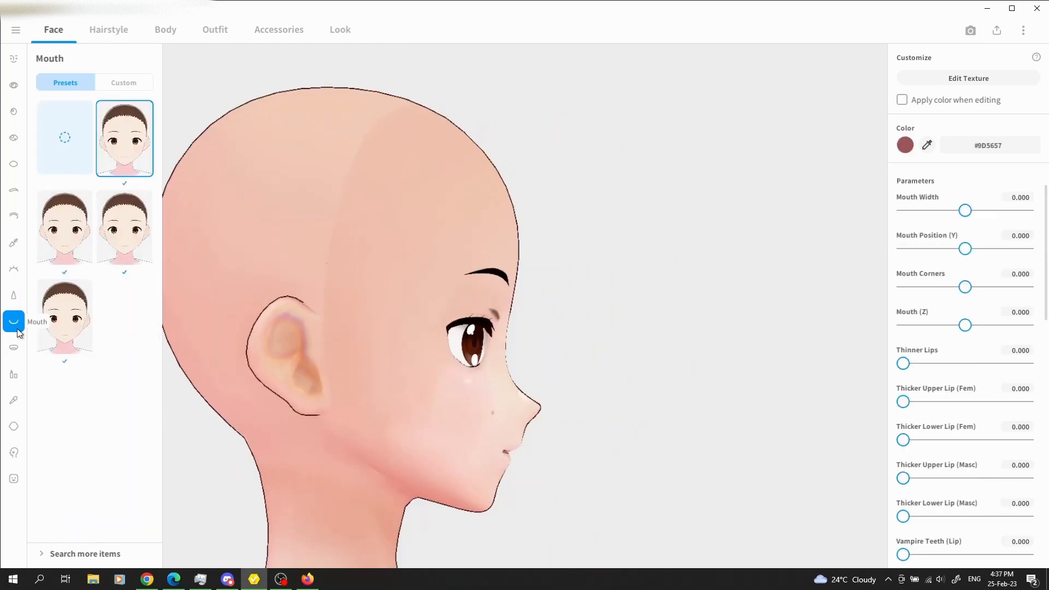
click(13, 373)
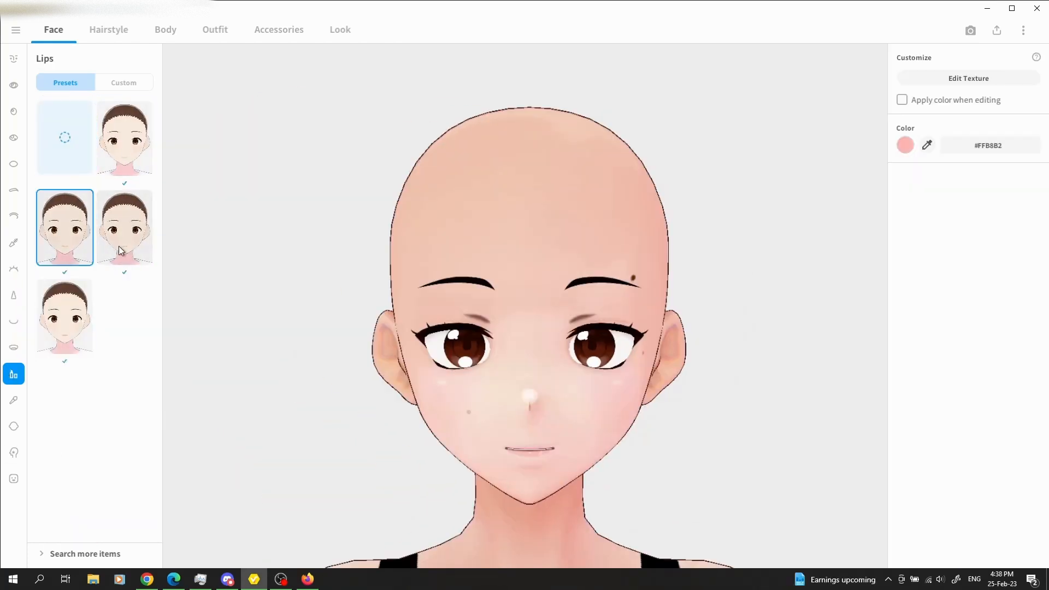
click(13, 426)
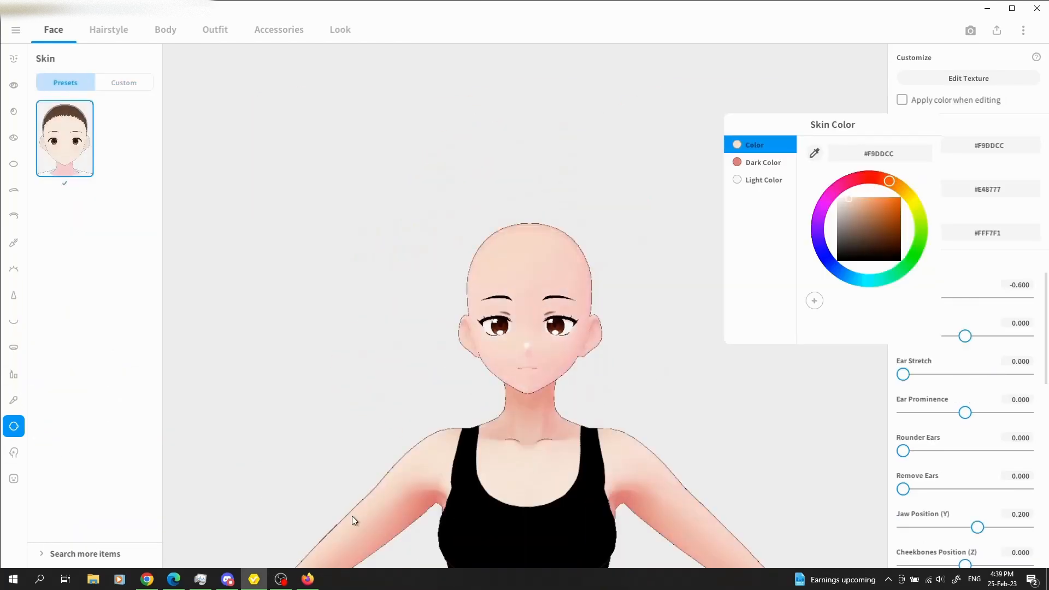
Step: Start a custom front hairstyle and pick individual strands (Hair 3, Hair 1) to edit
click(108, 28)
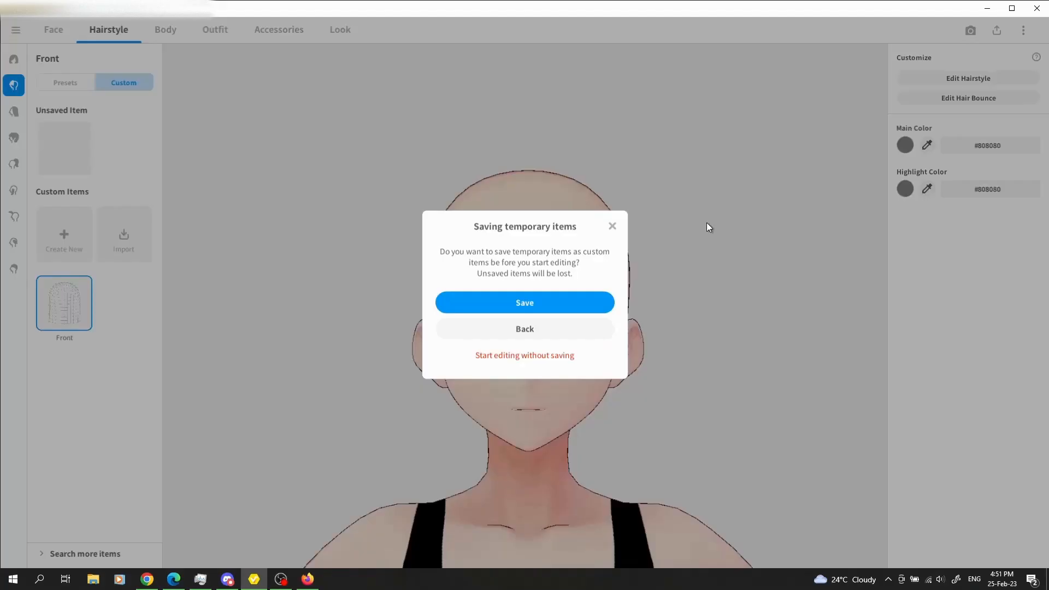
click(525, 303)
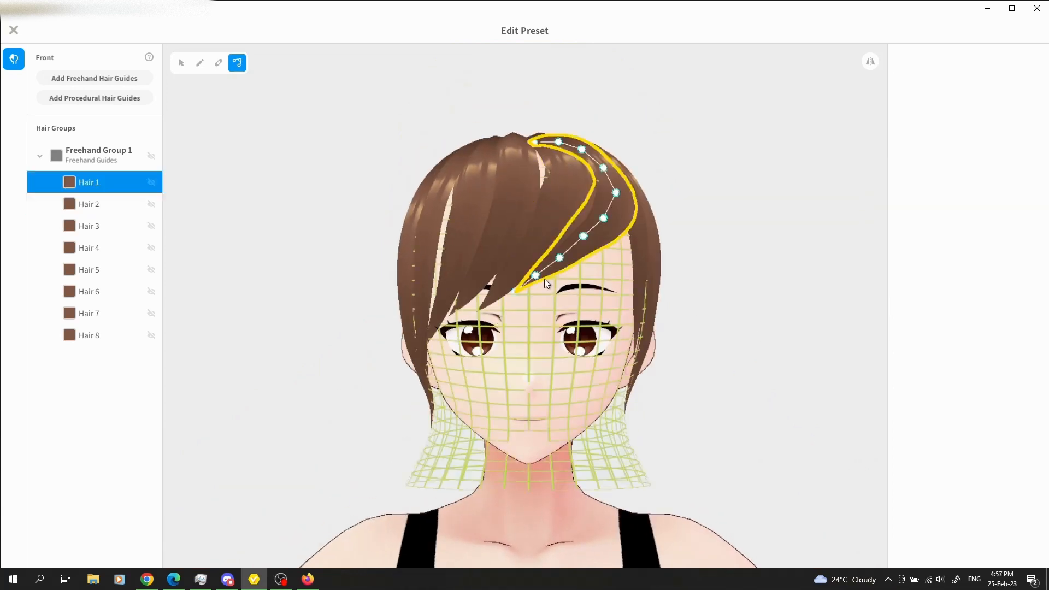
click(89, 225)
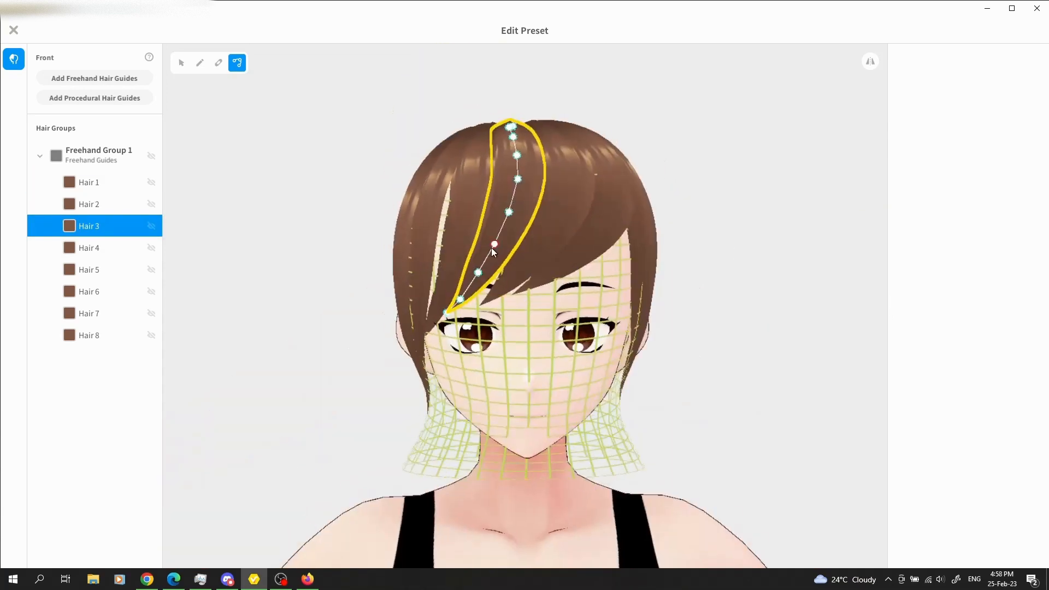
click(88, 291)
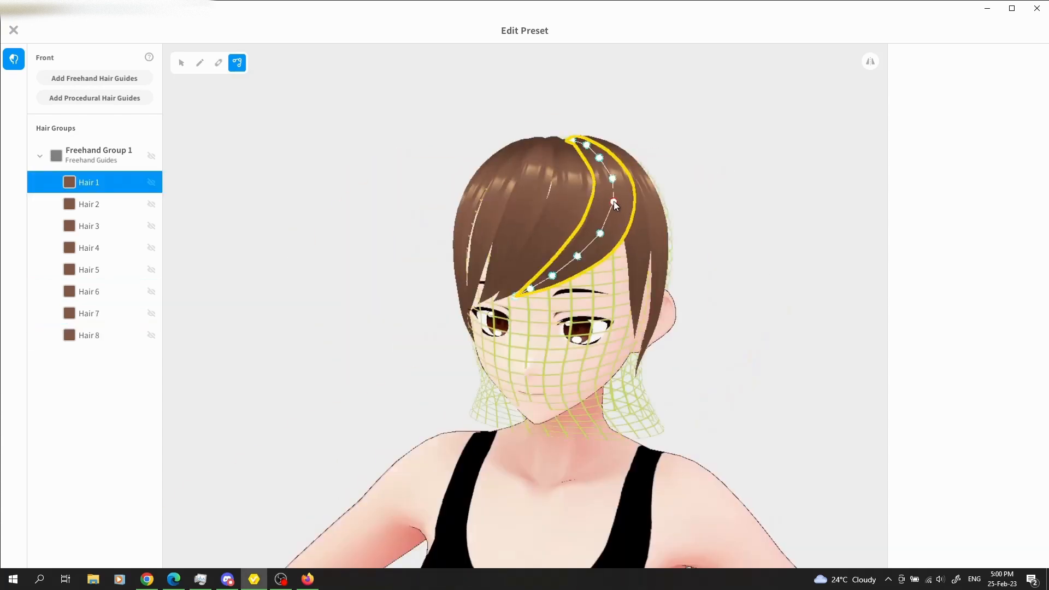
Step: Brush nine freehand strands into Group 1 to form short brown side-swept bangs
click(180, 62)
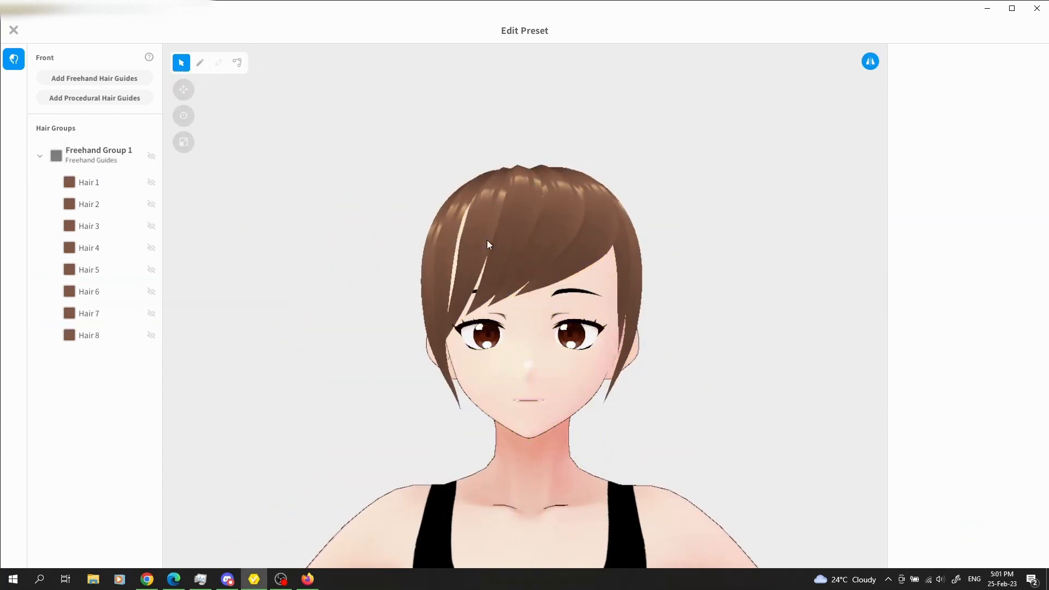
click(89, 335)
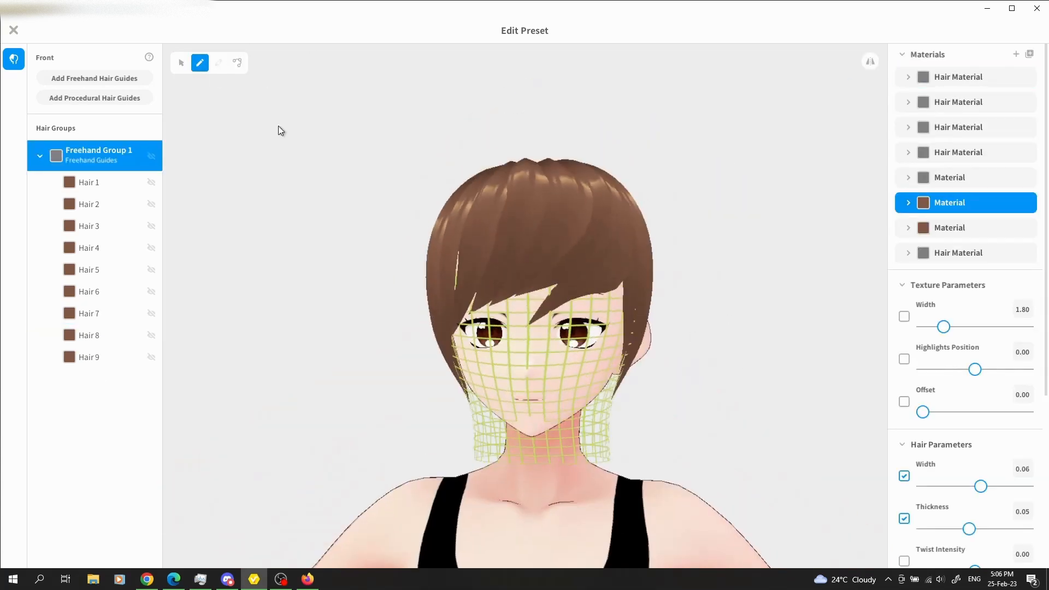
click(237, 63)
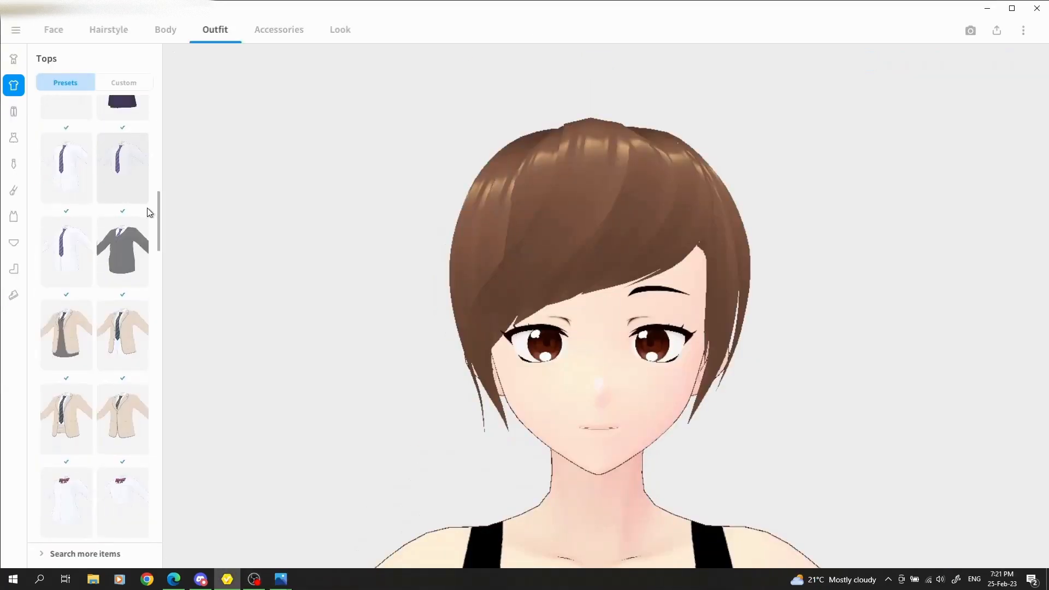
Step: Try several tops including the navy blazer and settle on the white short-sleeve collared shirt
click(122, 340)
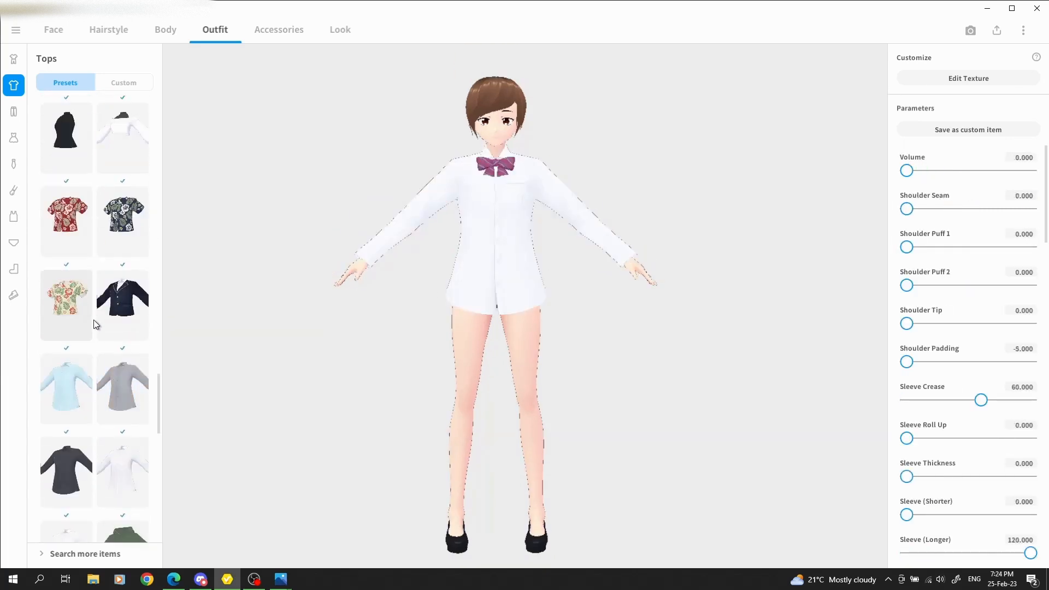
click(123, 171)
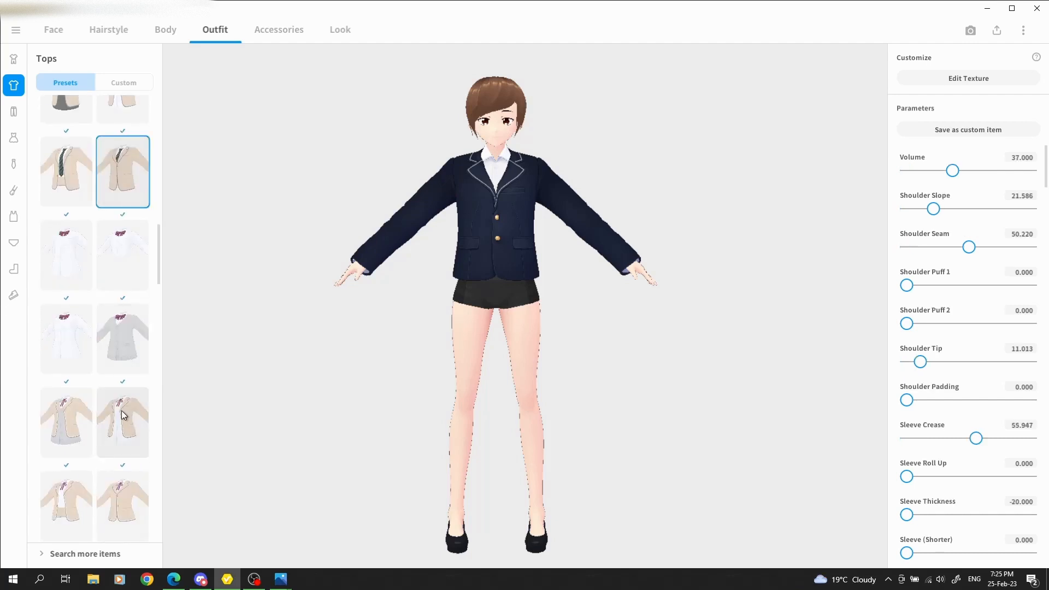
click(123, 430)
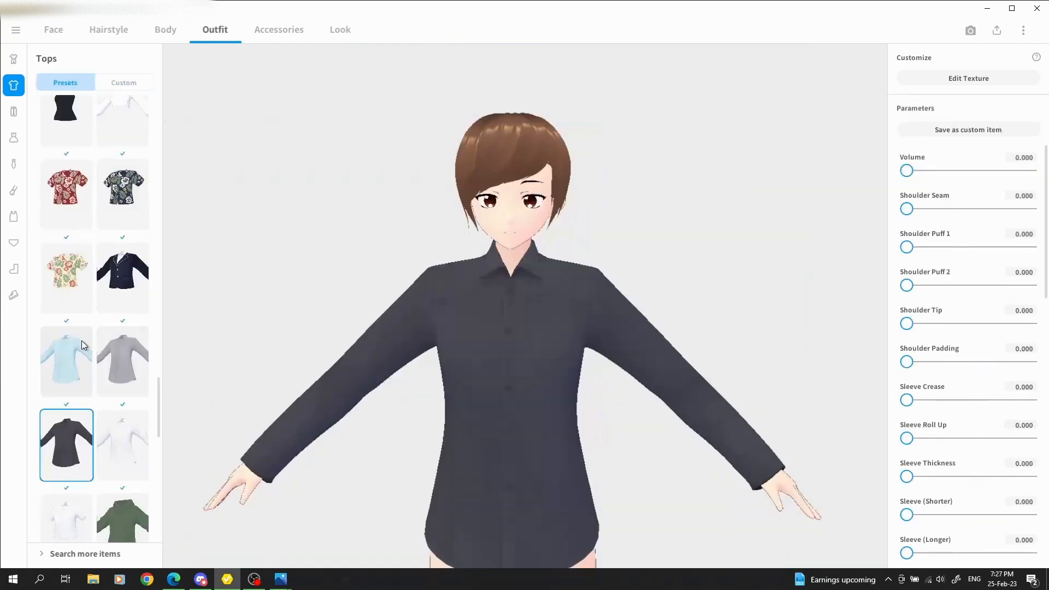
click(122, 445)
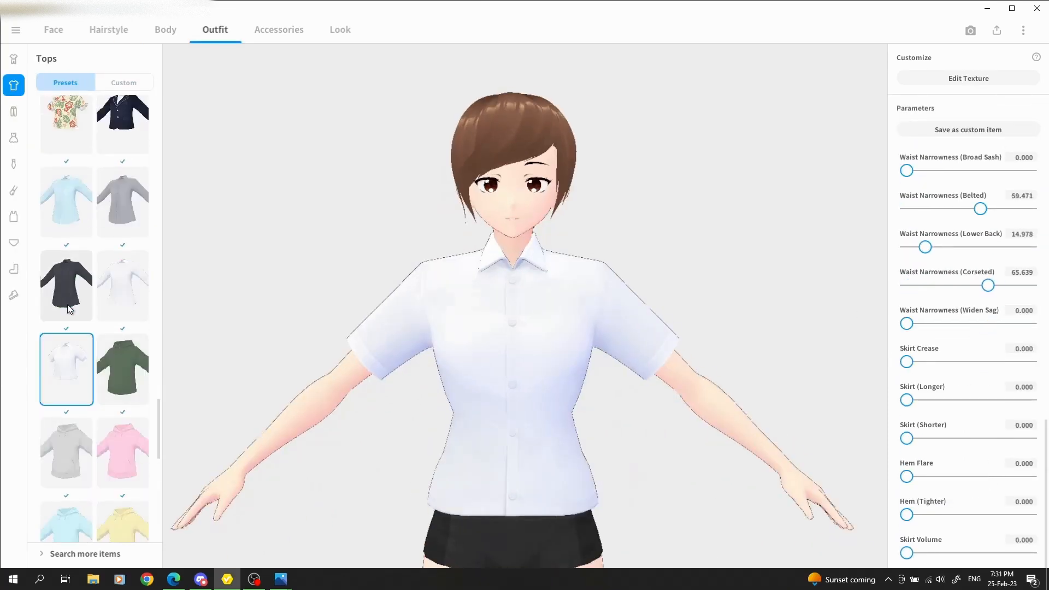
click(13, 112)
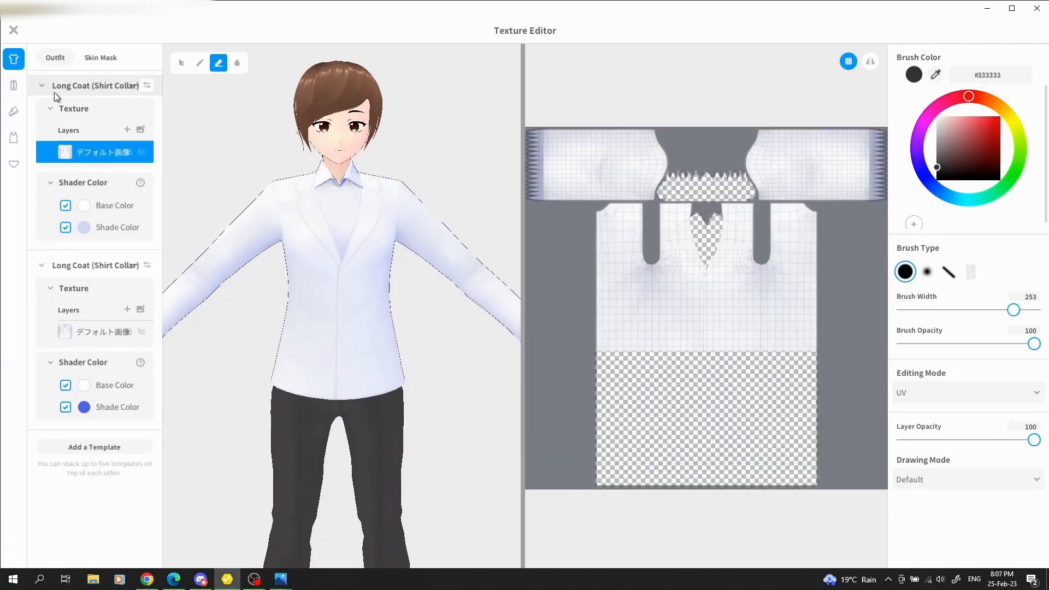
Step: Recolour the coat layer dark grey and erase parts of the inner white shirt texture
click(84, 205)
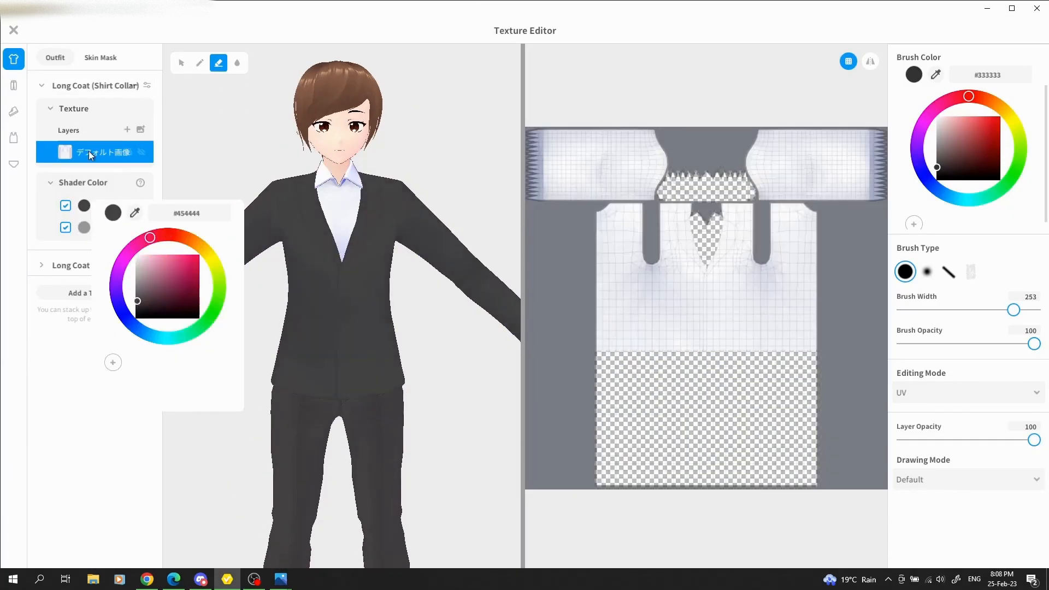
click(13, 29)
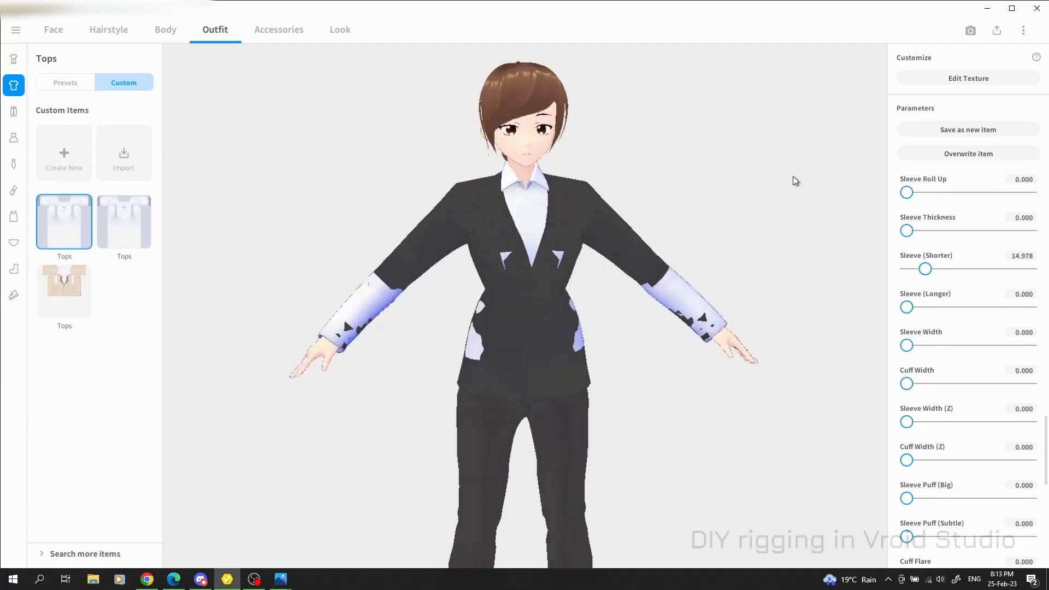
click(966, 78)
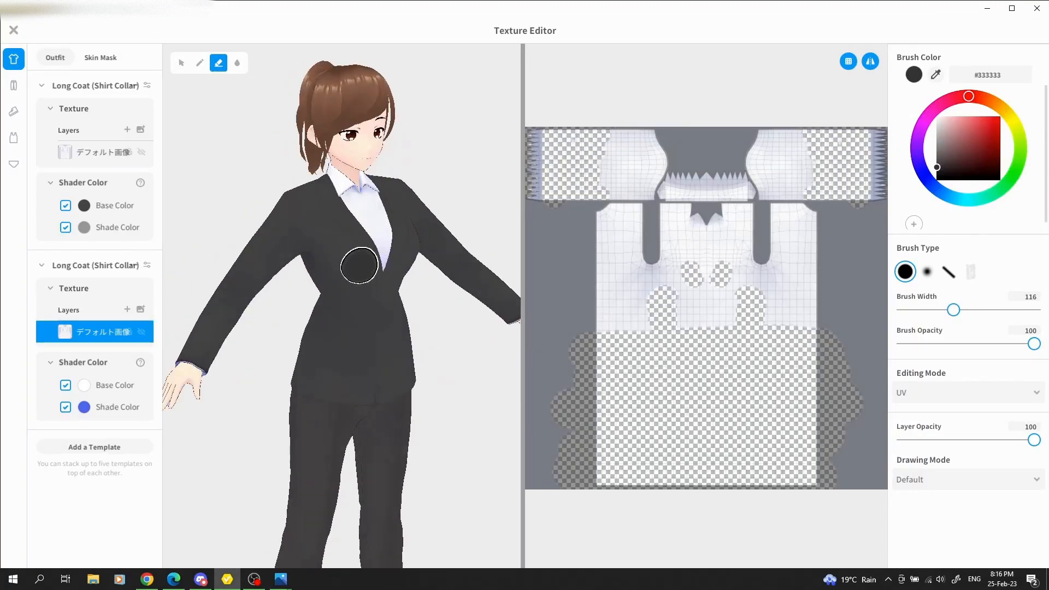
click(13, 29)
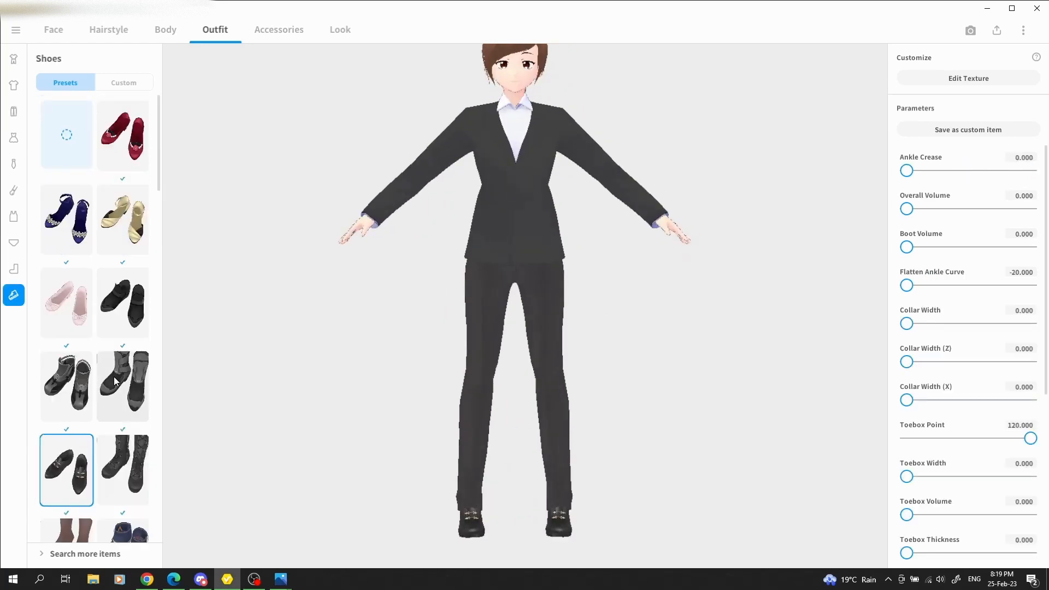
Step: Put black shoes on the avatar and add thin black glasses with adjusted frame shape
click(278, 28)
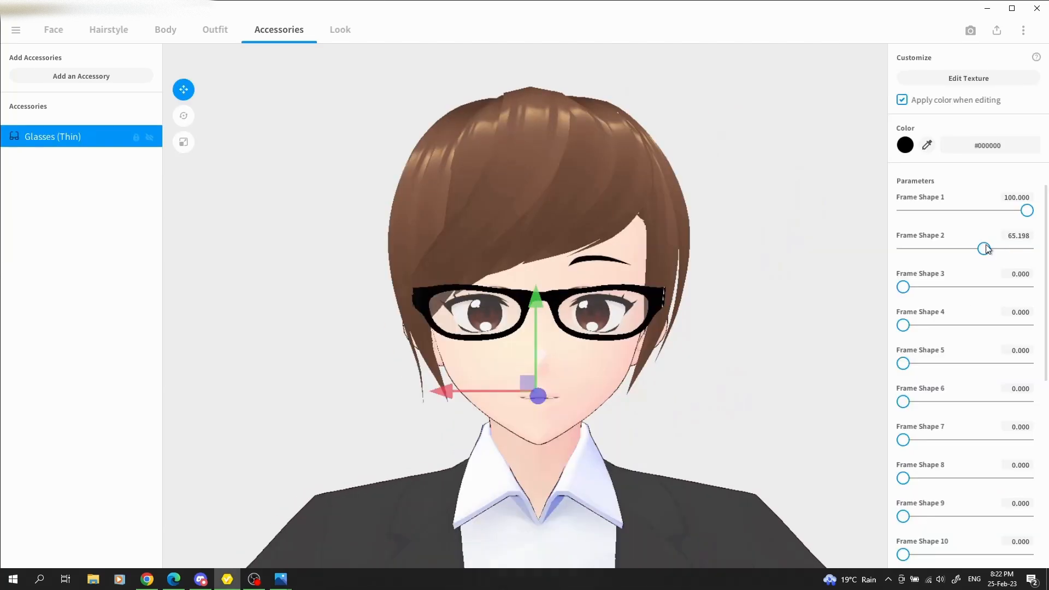
scroll(down, 3)
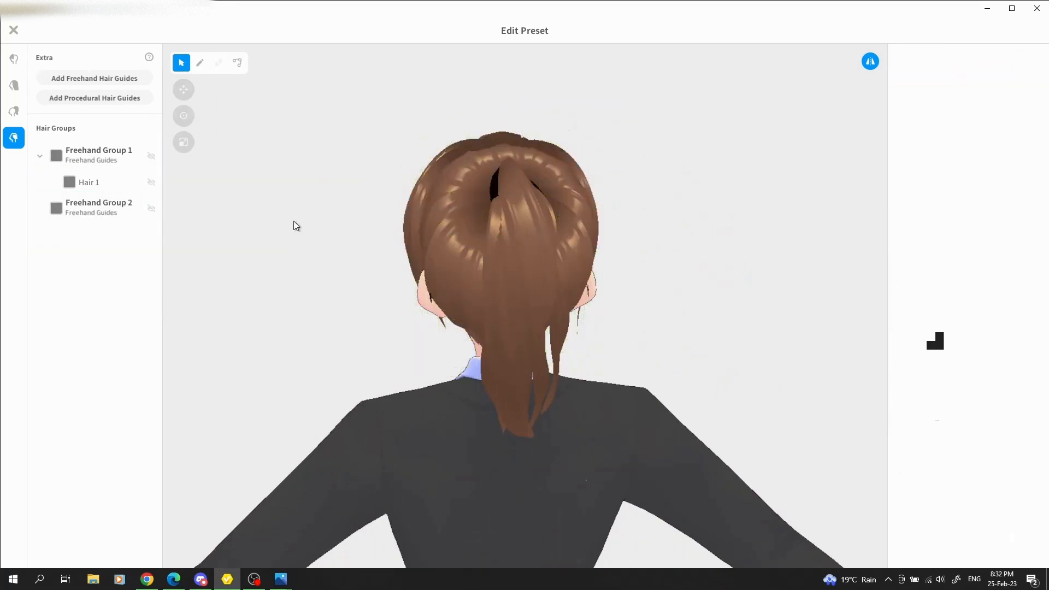
Step: Add strands to Freehand Group 2 at the ponytail base and overwrite the existing hairstyle
click(98, 207)
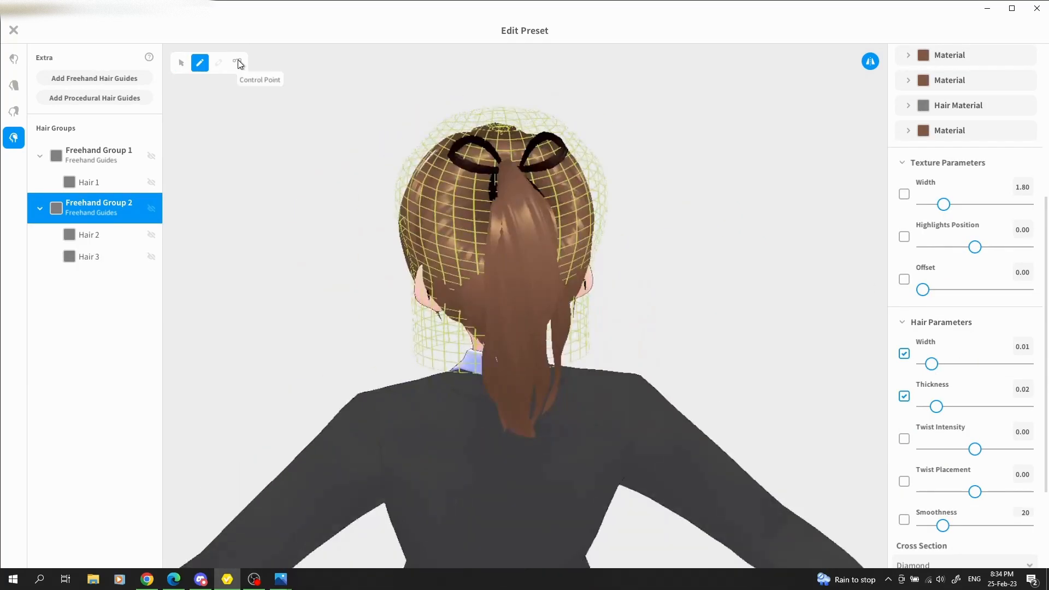
click(237, 62)
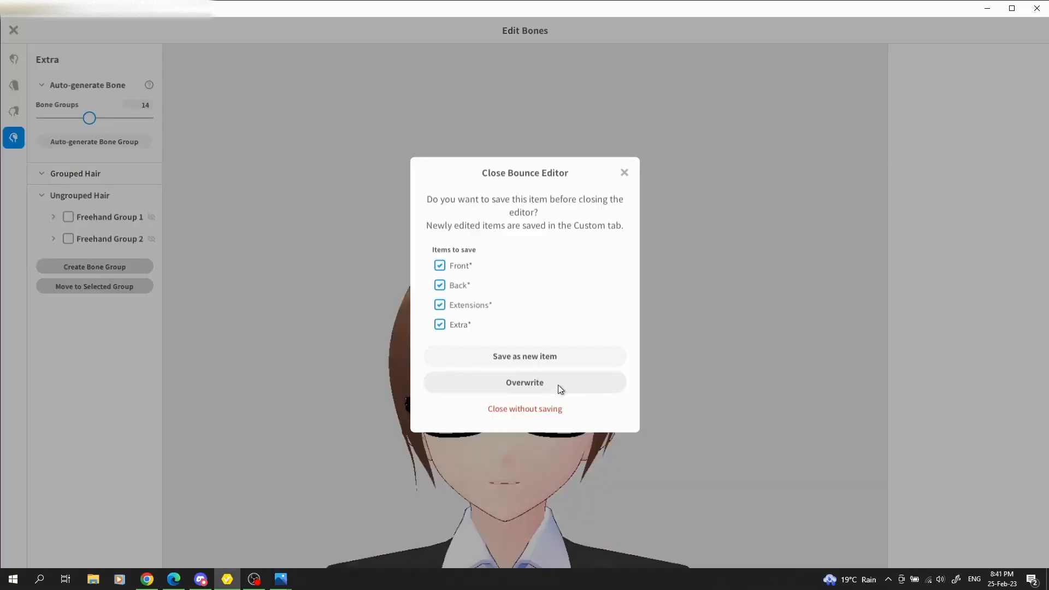
click(524, 382)
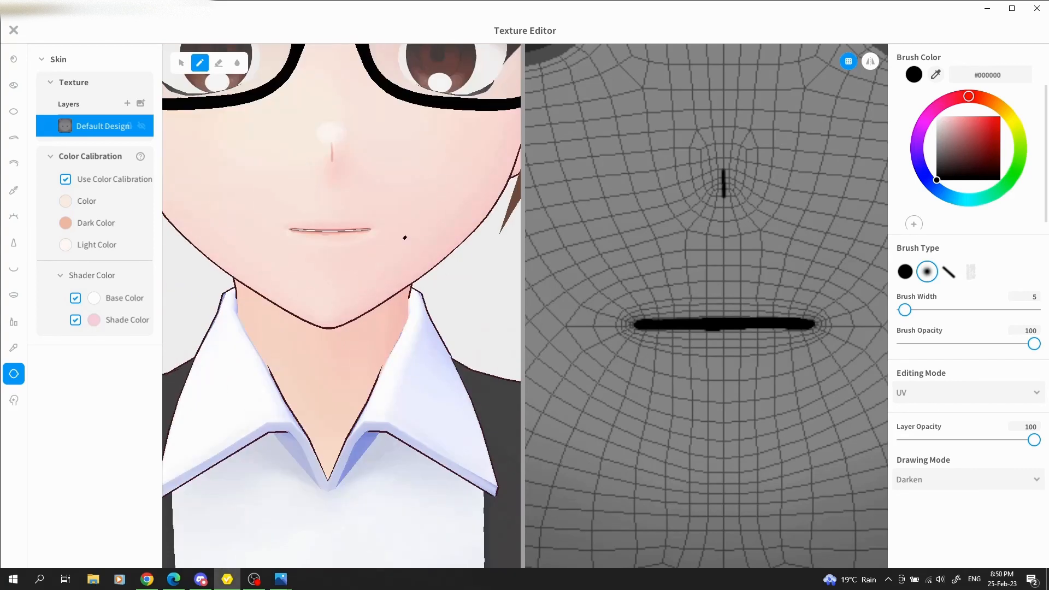
Step: Paint a faint dark mark near the mouth on the skin texture and save it as a new item
click(236, 62)
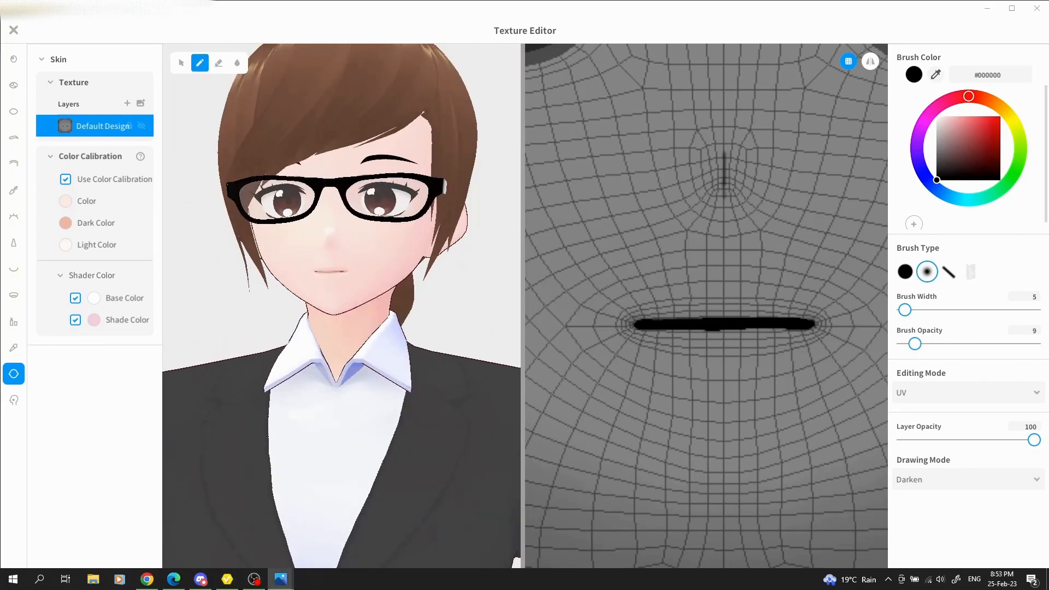
click(13, 29)
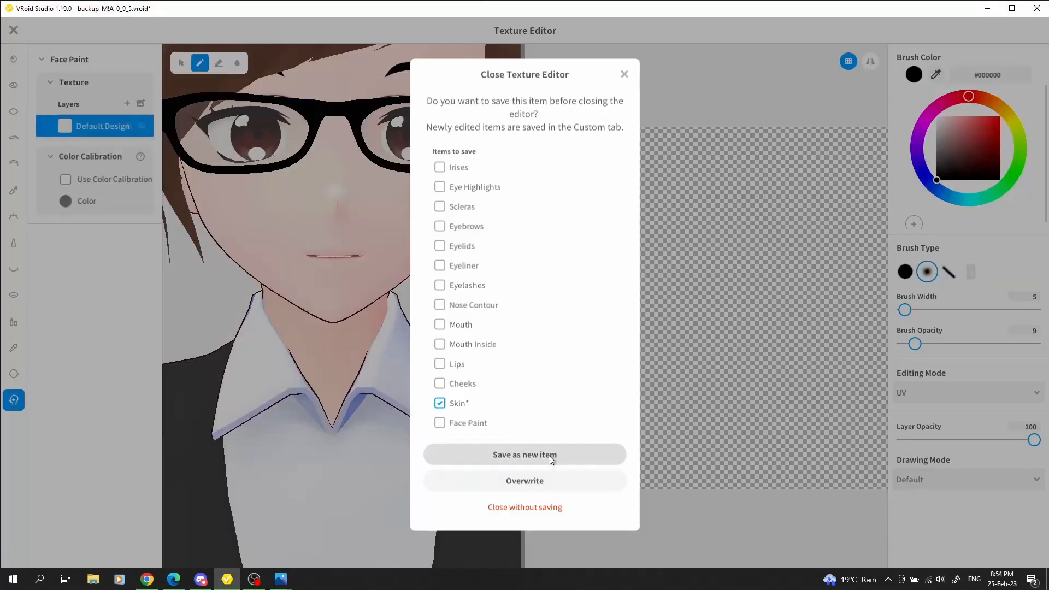